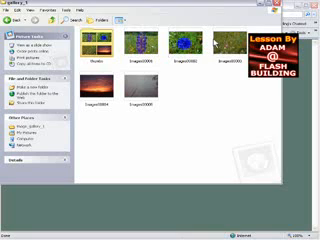
mouse_move(118, 108)
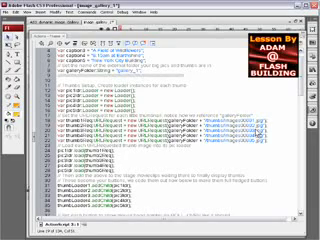
scroll(down, 3)
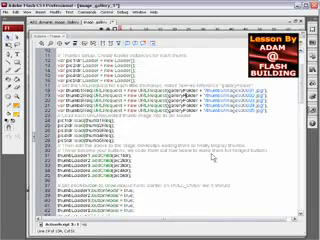
scroll(down, 3)
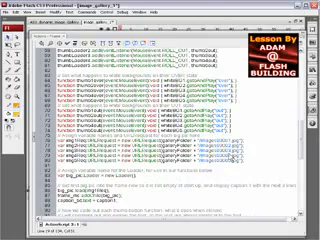
scroll(down, 3)
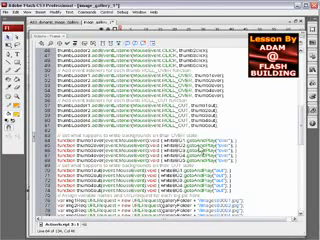
scroll(down, 3)
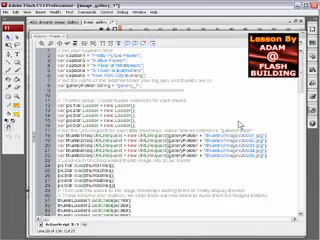
scroll(down, 3)
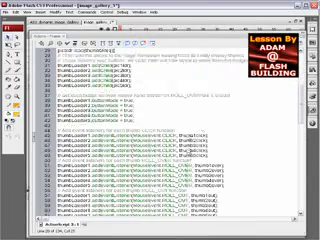
scroll(down, 3)
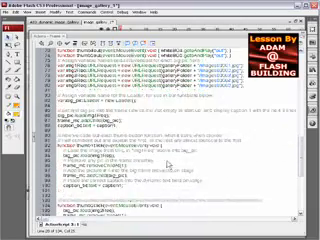
scroll(down, 3)
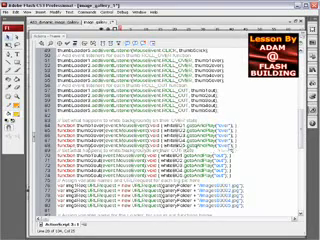
scroll(down, 3)
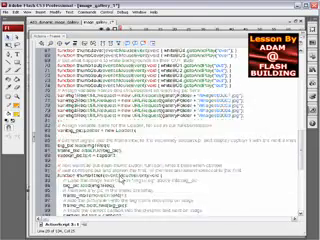
scroll(down, 3)
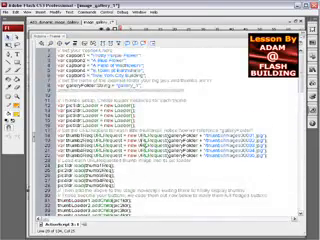
scroll(down, 3)
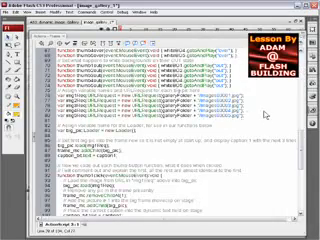
scroll(down, 3)
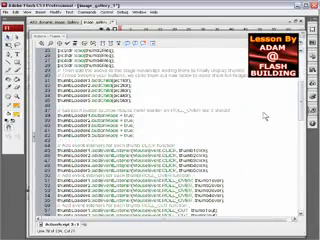